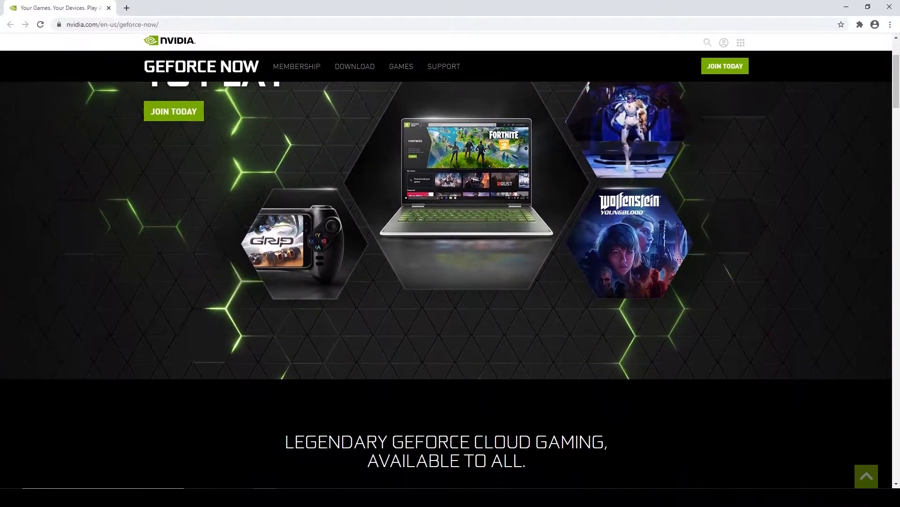
Search the Chrome Web Store for 'user agent switcher' extensions.
{"action": "scroll", "scroll_direction": "down", "scroll_amount": 3}
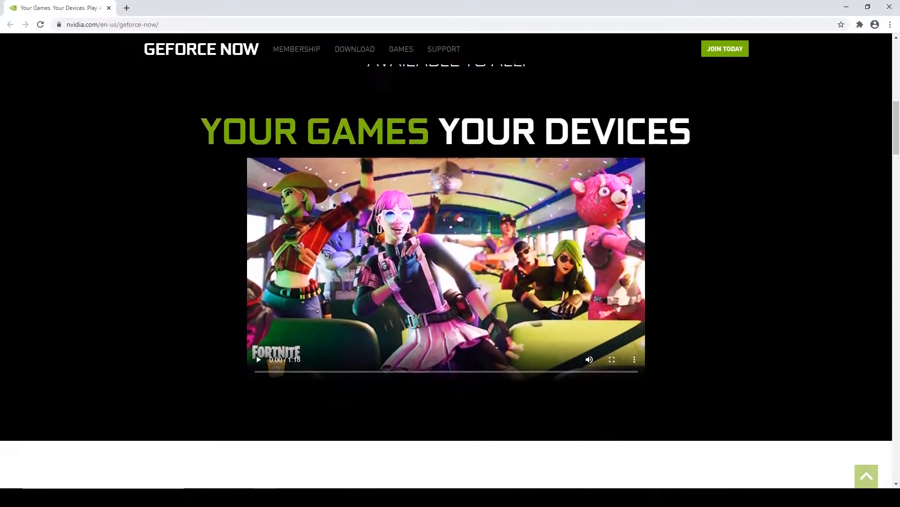
{"action": "scroll", "scroll_direction": "down", "scroll_amount": 3}
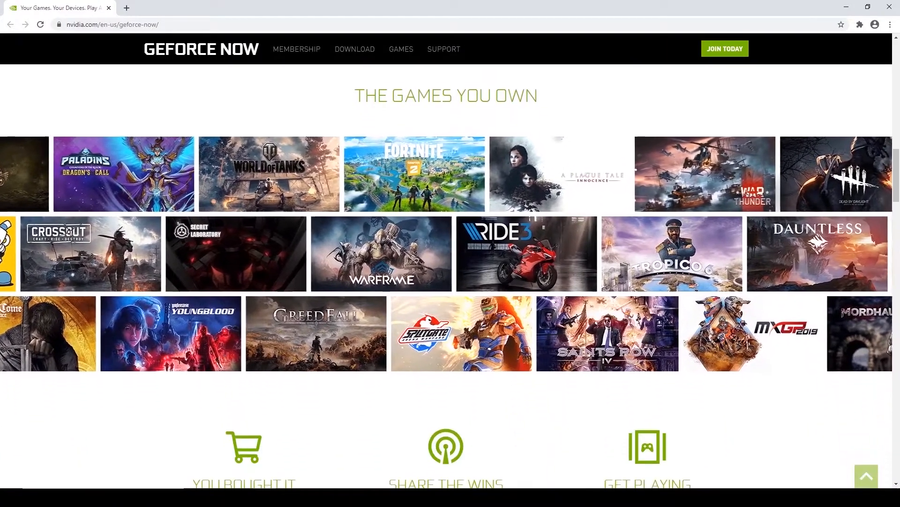
{"action": "scroll", "scroll_direction": "down", "scroll_amount": 3}
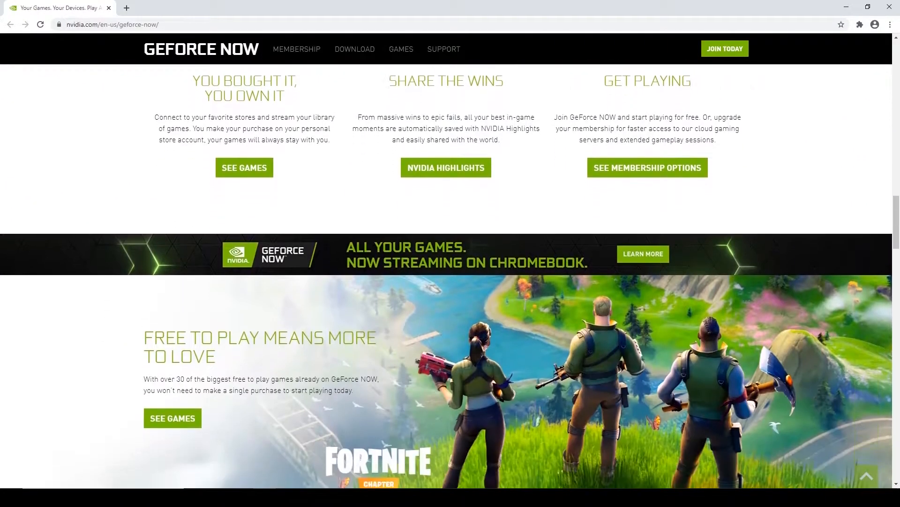
{"action": "scroll", "scroll_direction": "down", "scroll_amount": 3}
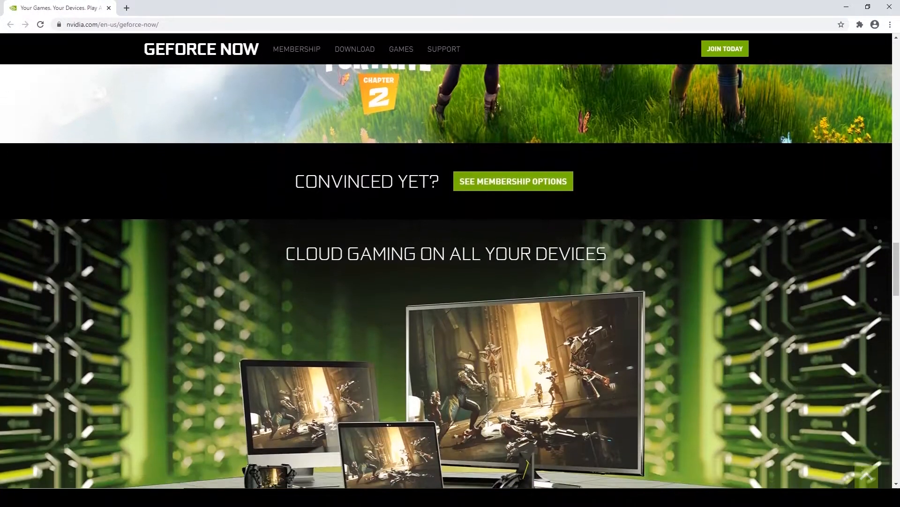
{"action": "left_click", "coordinate": [126, 8]}
{"action": "type", "text": "user"}
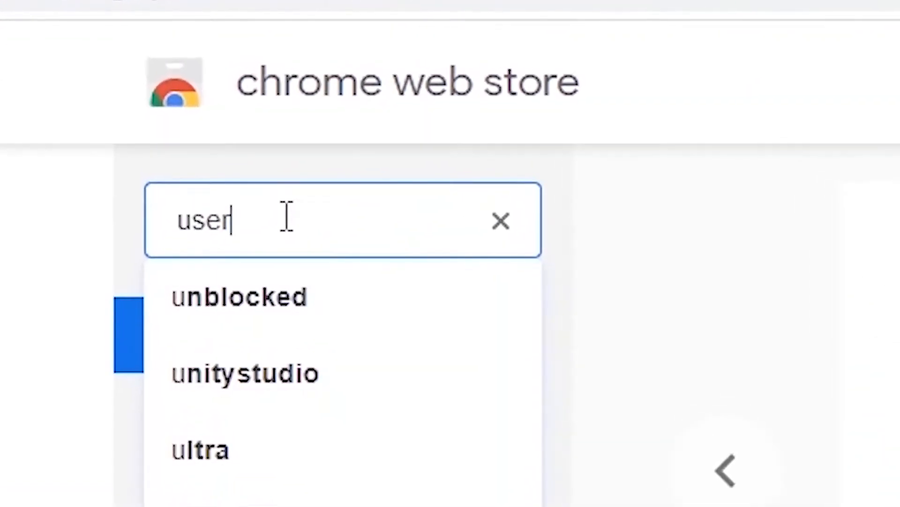
{"action": "type", "text": "agent"}
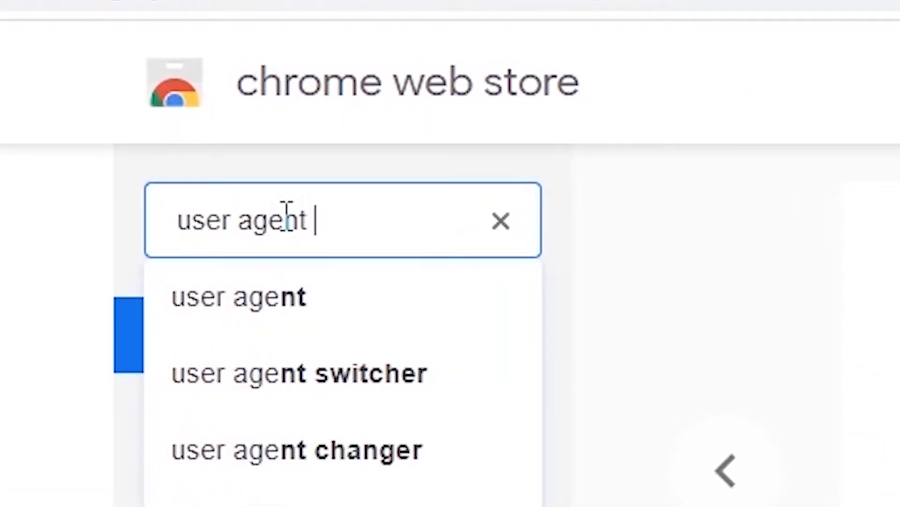
{"action": "left_click", "coordinate": [297, 373]}
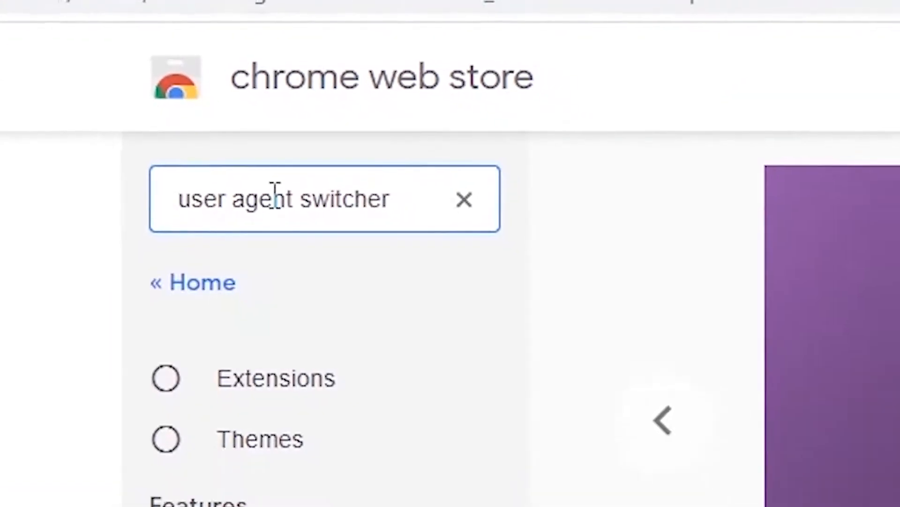
Add User-Agent Switcher for Chrome to the browser and confirm the installation.
{"action": "left_click", "coordinate": [692, 263]}
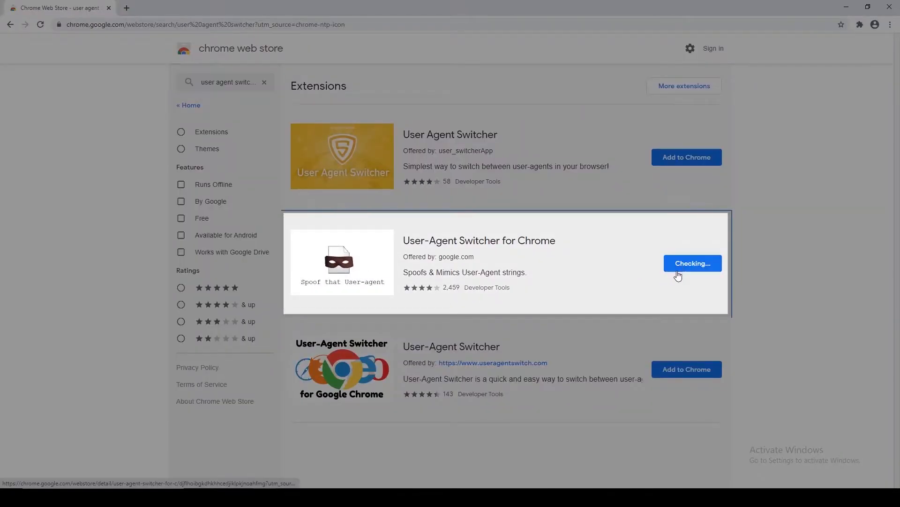
{"action": "mouse_move", "coordinate": [473, 103]}
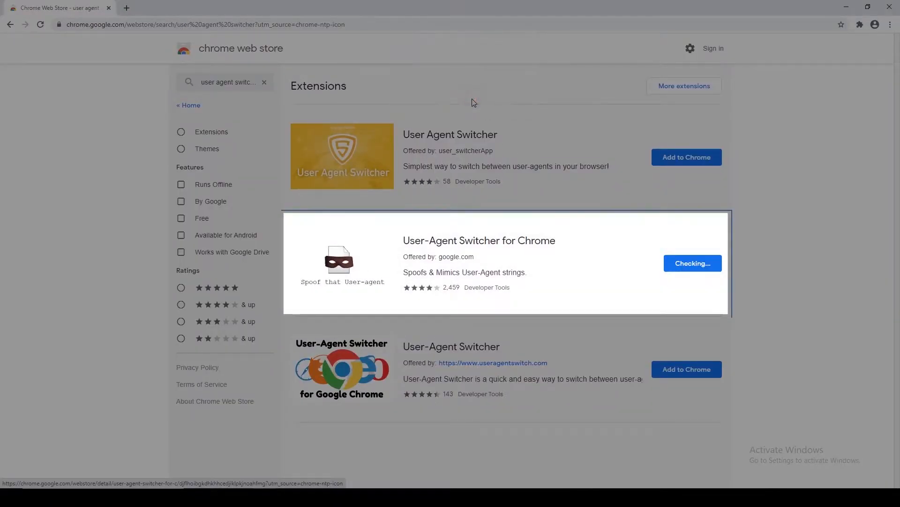
{"action": "left_click", "coordinate": [693, 263]}
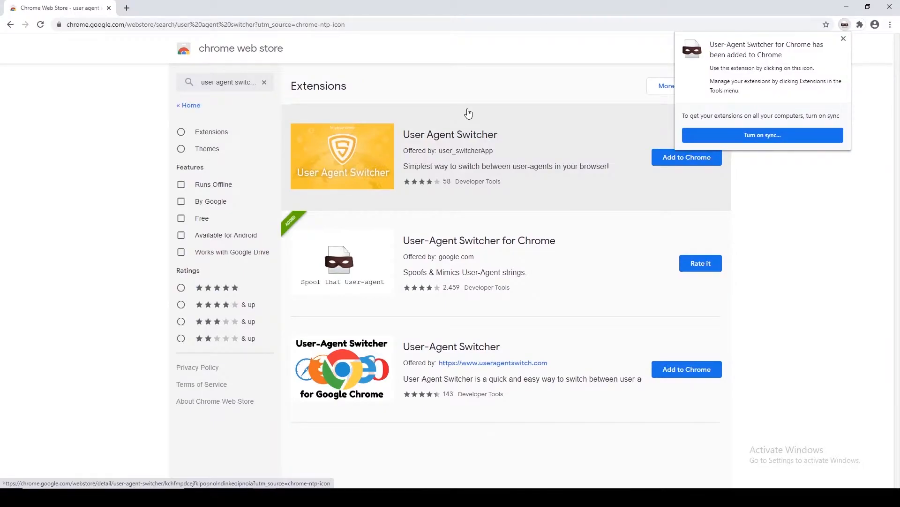
{"action": "mouse_move", "coordinate": [853, 41]}
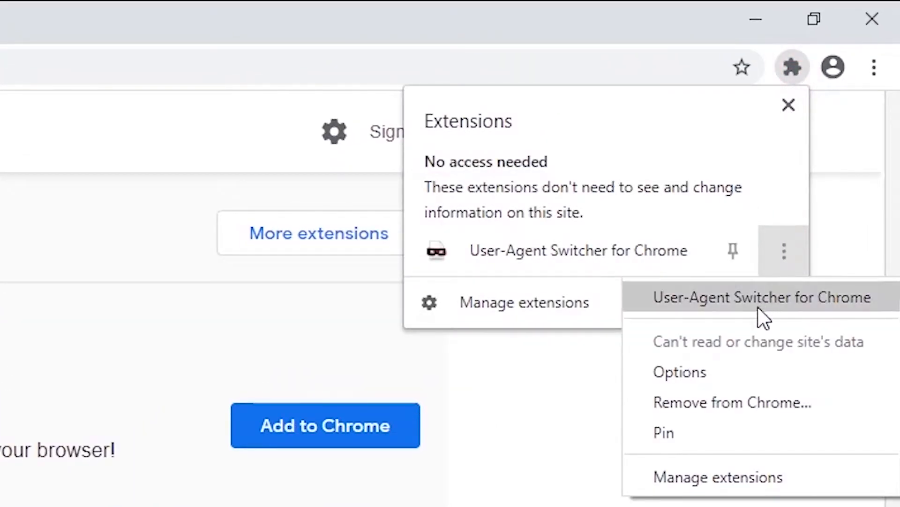
In the extension's options page, start a new custom user-agent named NEW.
{"action": "left_click", "coordinate": [680, 371]}
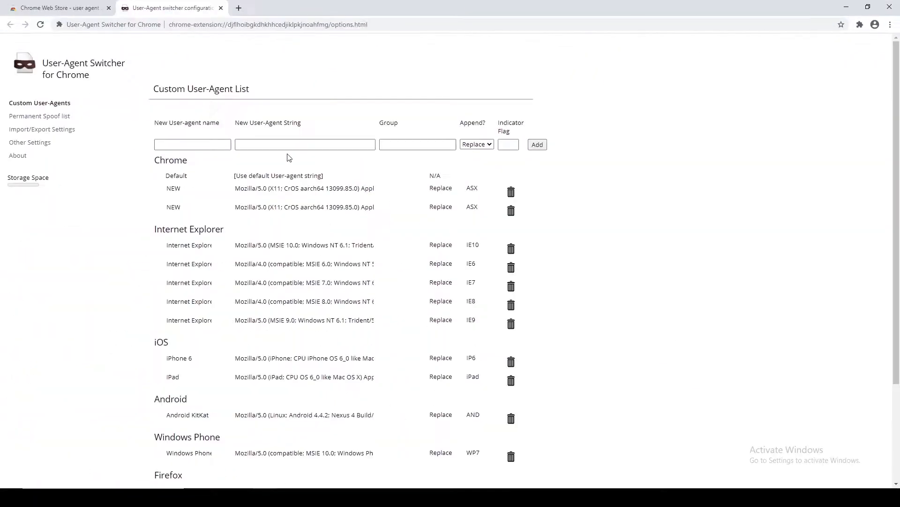
{"action": "left_click", "coordinate": [192, 145]}
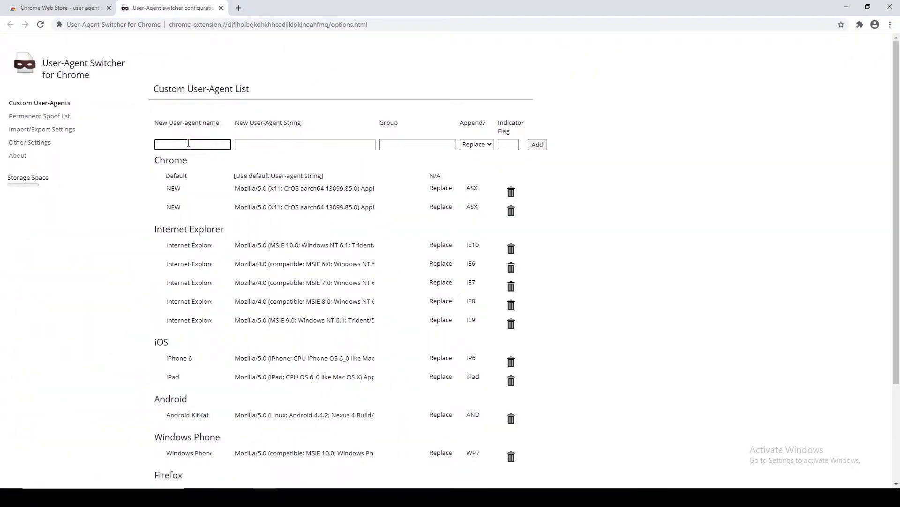
{"action": "type", "text": "NEW"}
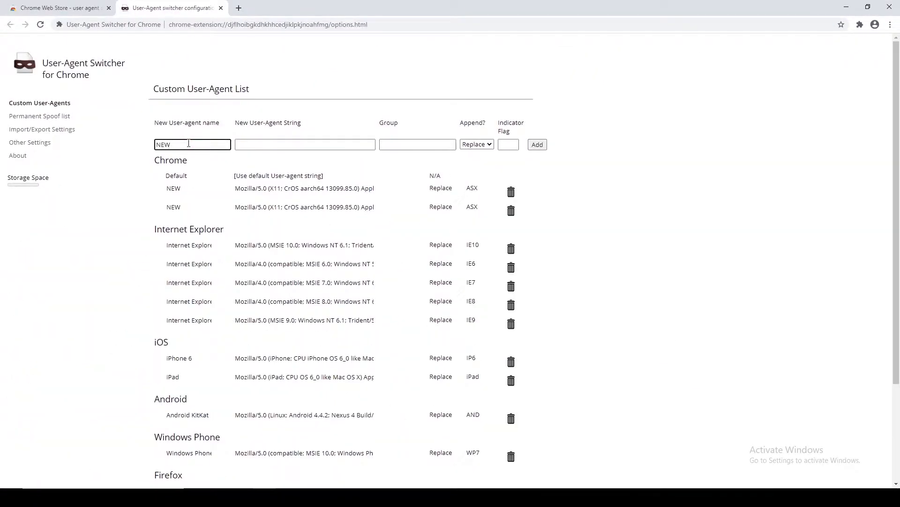
{"action": "left_click", "coordinate": [305, 144]}
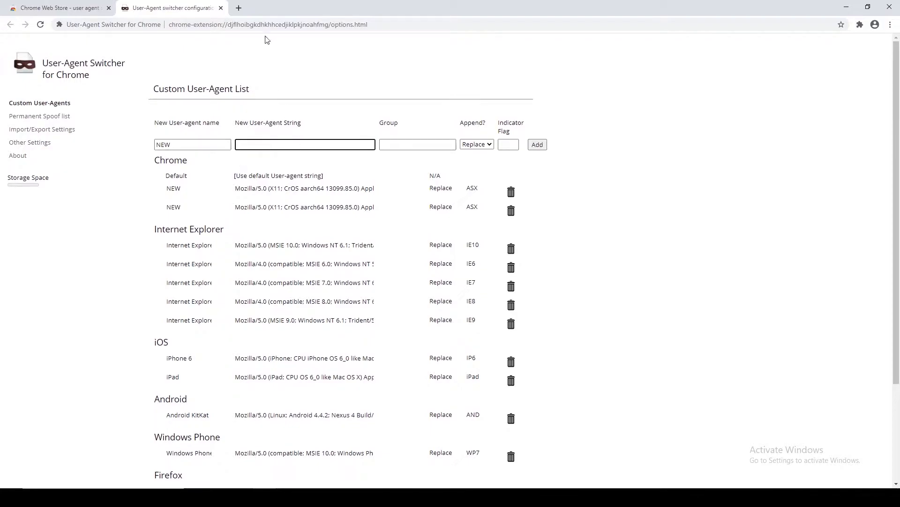
Copy the ChromeOS user-agent string from the saved GamingSym GeForce NOW guide.
{"action": "left_click", "coordinate": [349, 7]}
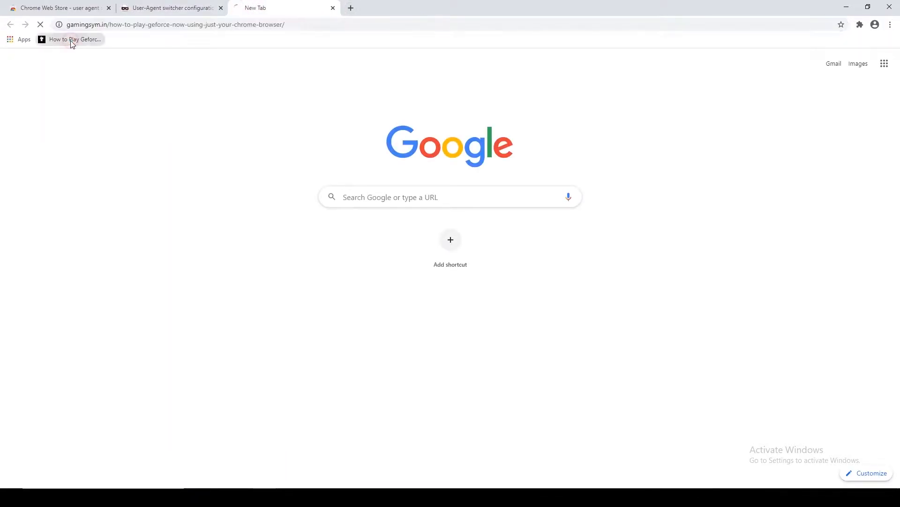
{"action": "left_click", "coordinate": [74, 40]}
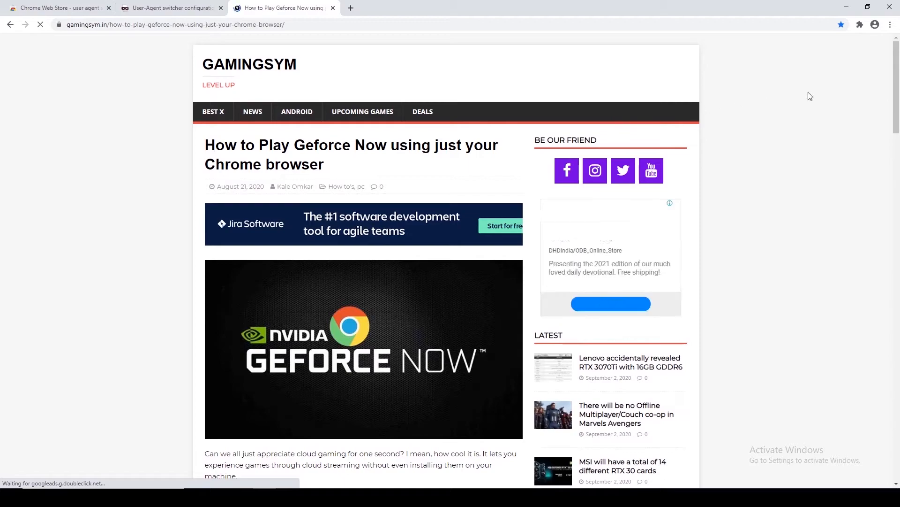
{"action": "scroll", "scroll_direction": "down", "scroll_amount": 3}
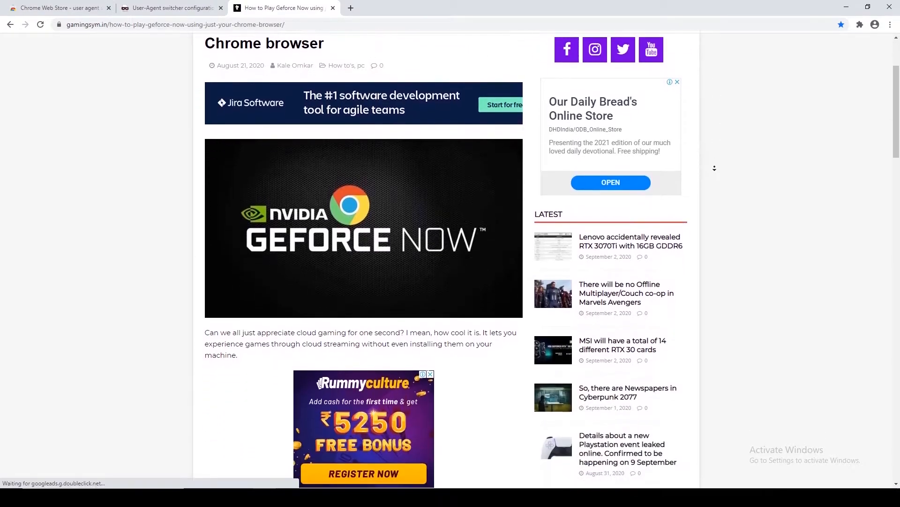
{"action": "scroll", "scroll_direction": "down", "scroll_amount": 3}
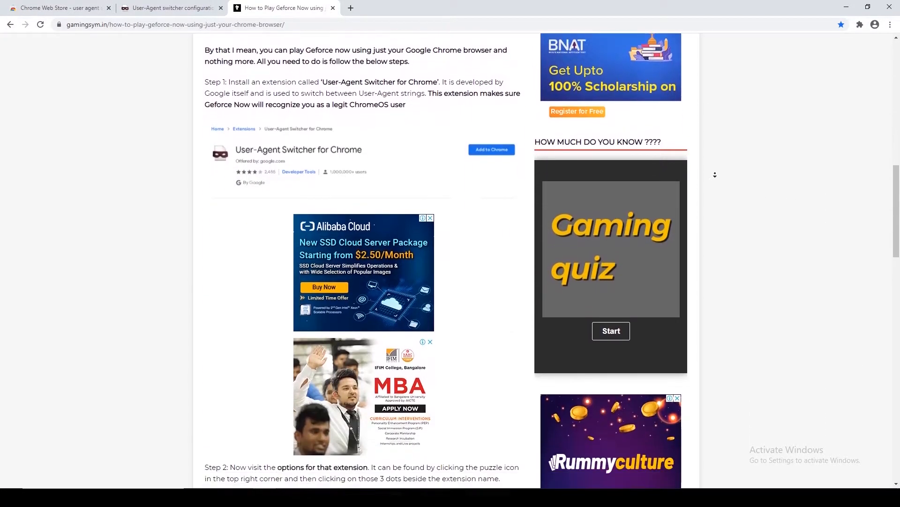
{"action": "scroll", "scroll_direction": "down", "scroll_amount": 3}
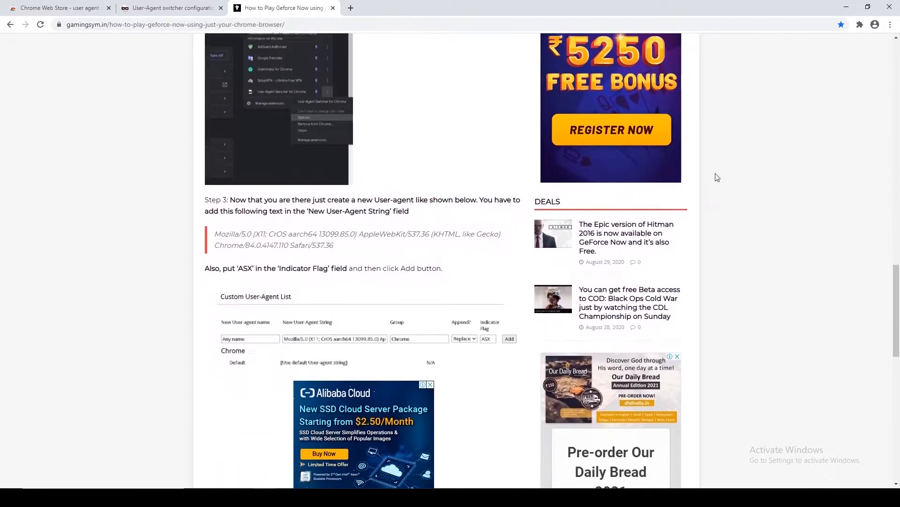
{"action": "double_click", "coordinate": [224, 225]}
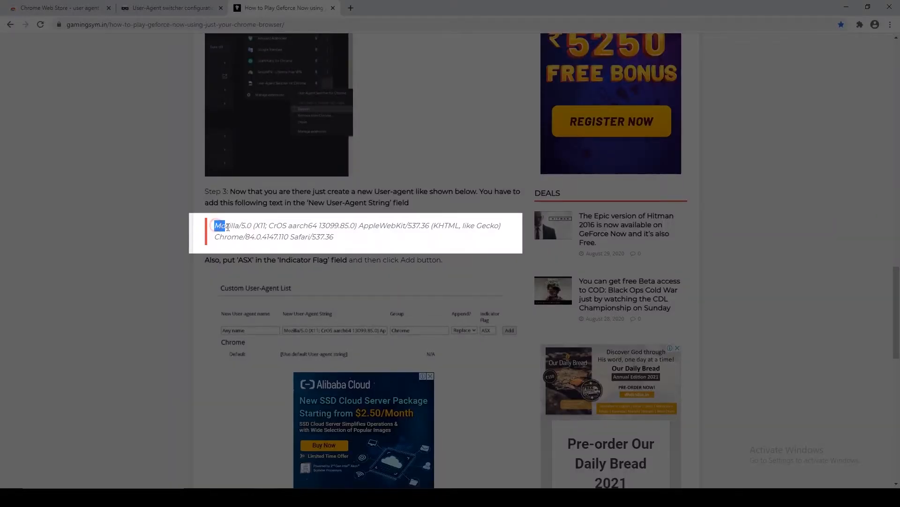
{"action": "right_click", "coordinate": [308, 230]}
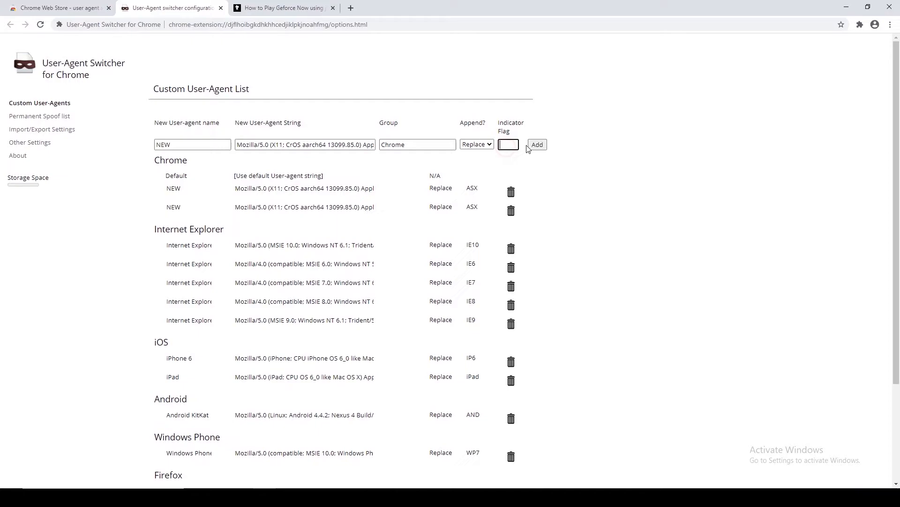
Save the NEW custom user-agent with the copied string, flagged AS, in the Chrome group.
{"action": "type", "text": "AS"}
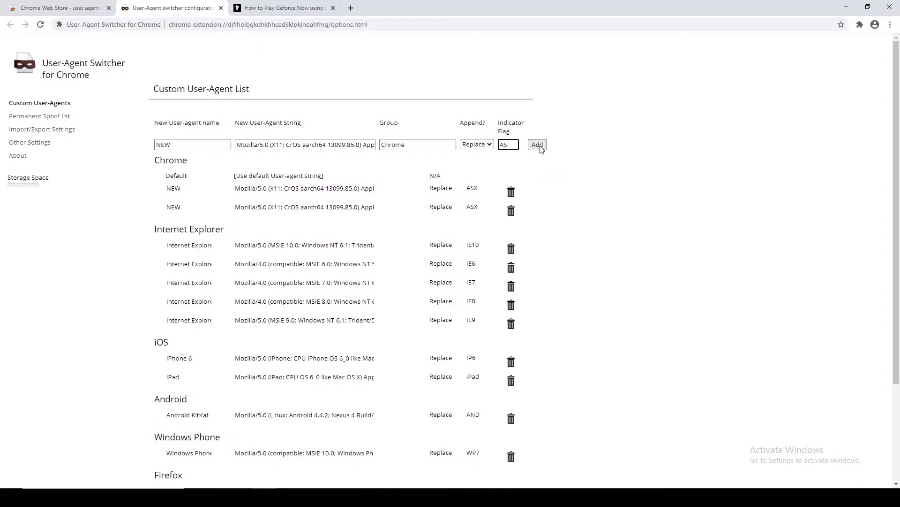
{"action": "left_click", "coordinate": [536, 145]}
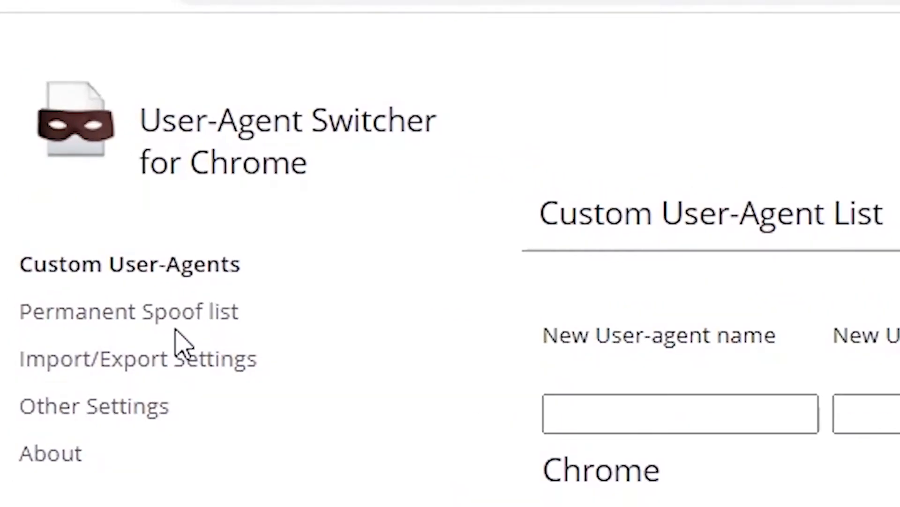
Add a permanent spoof entry pairing play.geforcenow.com with the NEW user-agent.
{"action": "left_click", "coordinate": [130, 310]}
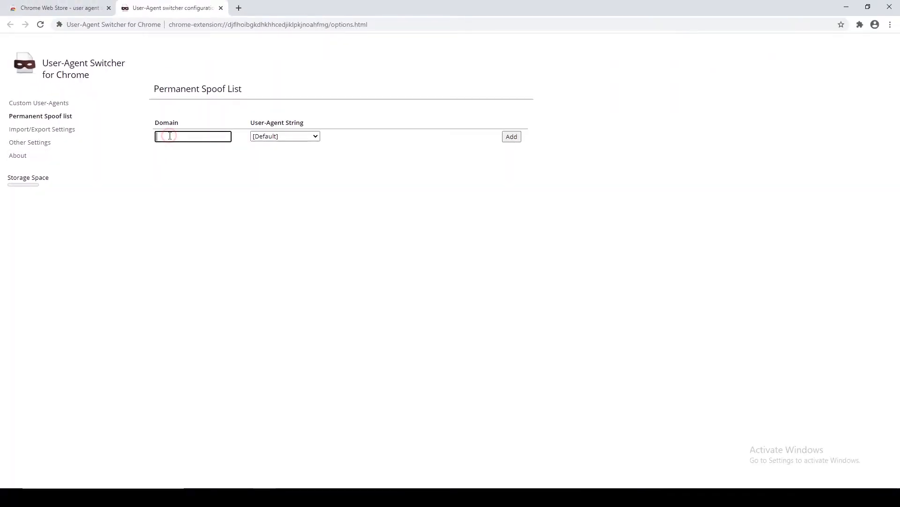
{"action": "double_click", "coordinate": [166, 122]}
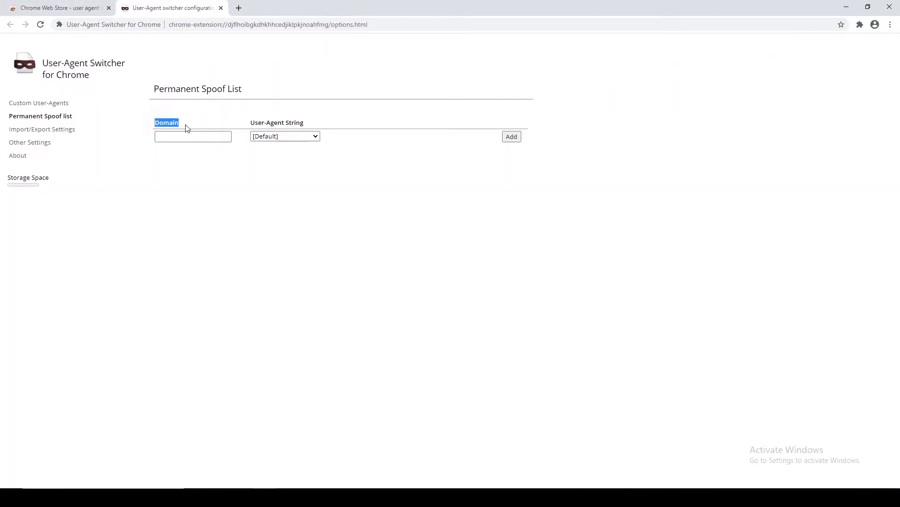
{"action": "left_click", "coordinate": [192, 136]}
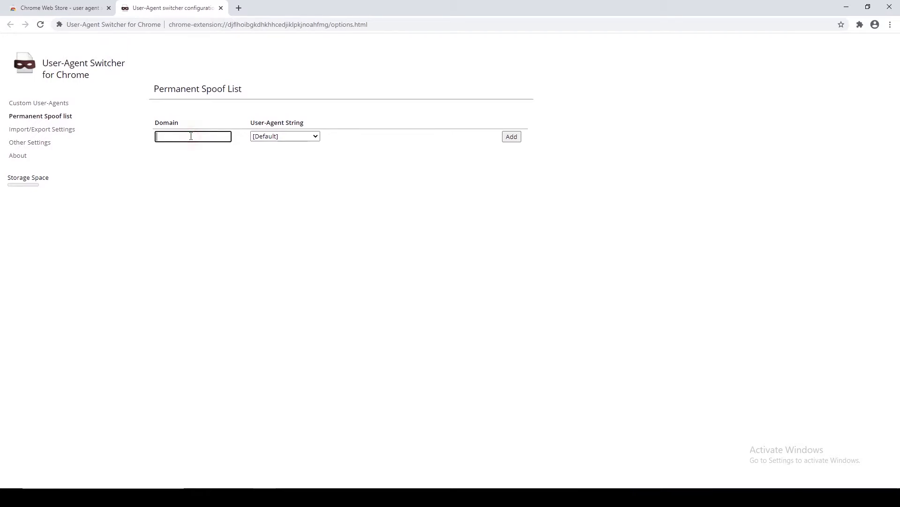
{"action": "type", "text": "play.geforcenow.com"}
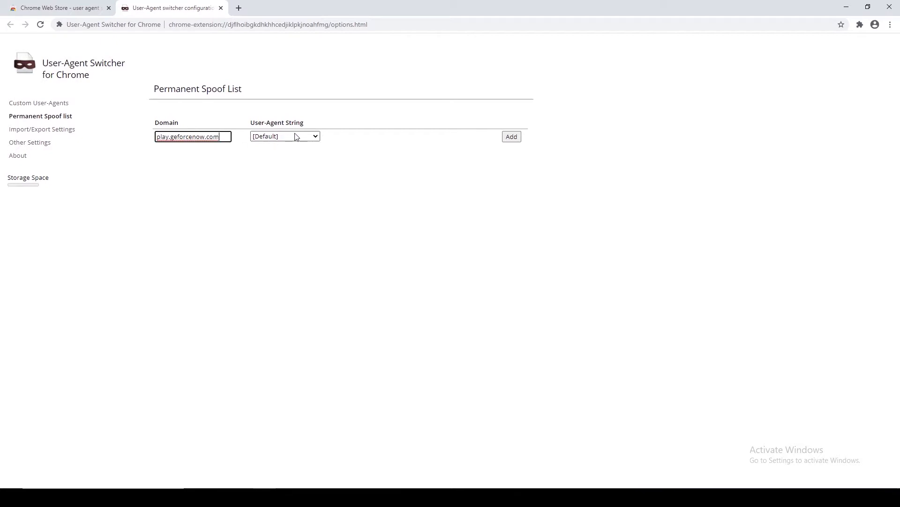
{"action": "left_click", "coordinate": [285, 136]}
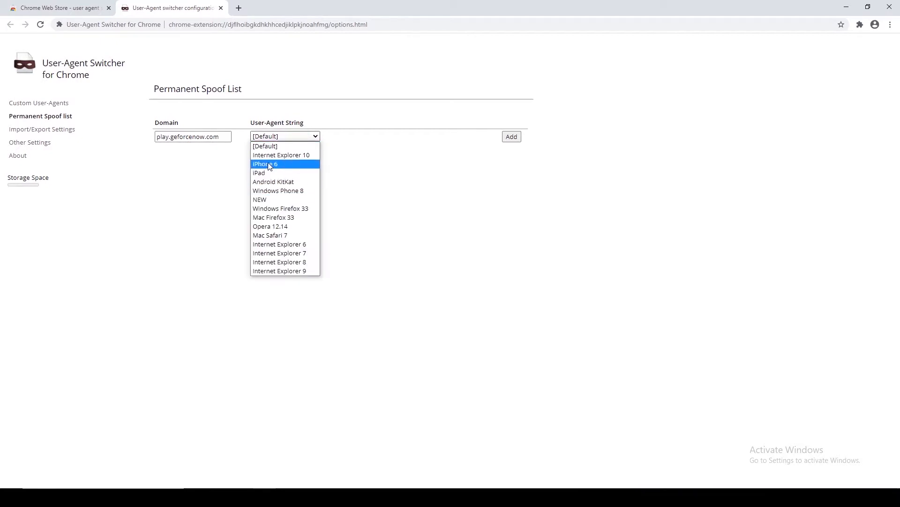
{"action": "mouse_move", "coordinate": [281, 190]}
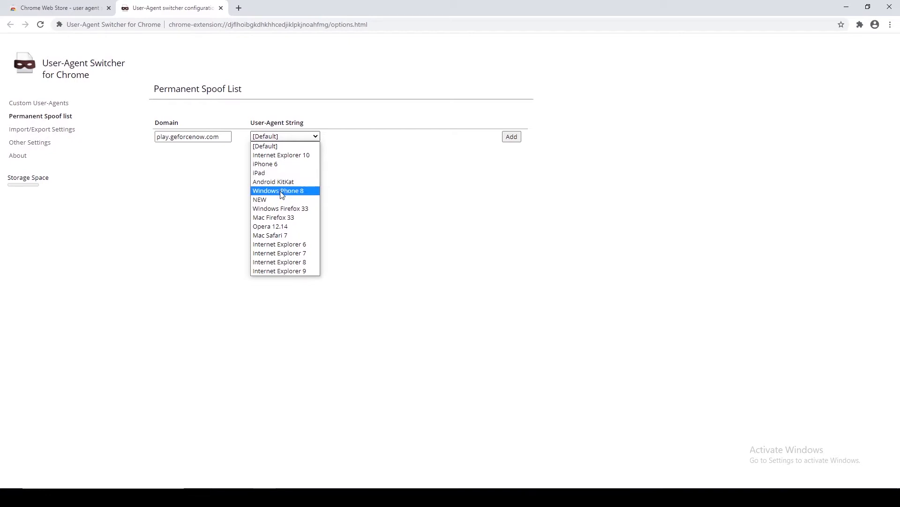
{"action": "left_click", "coordinate": [259, 199]}
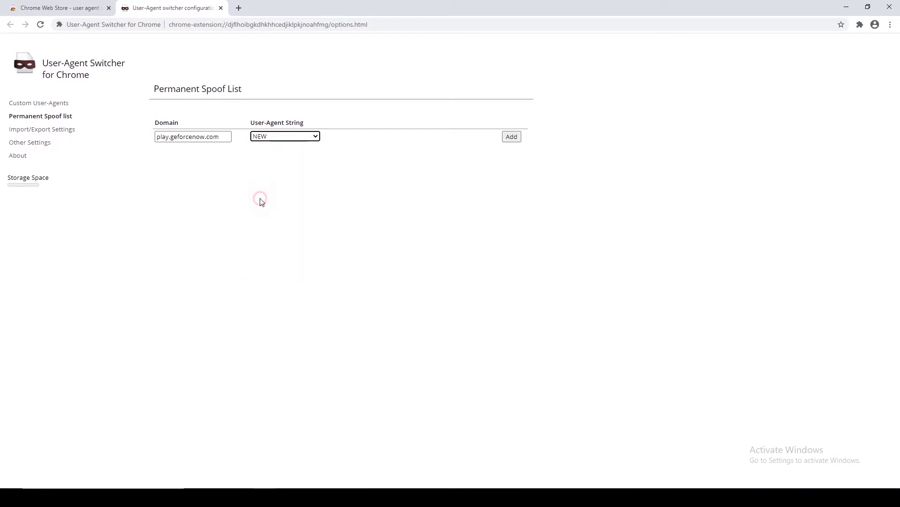
{"action": "mouse_move", "coordinate": [510, 137]}
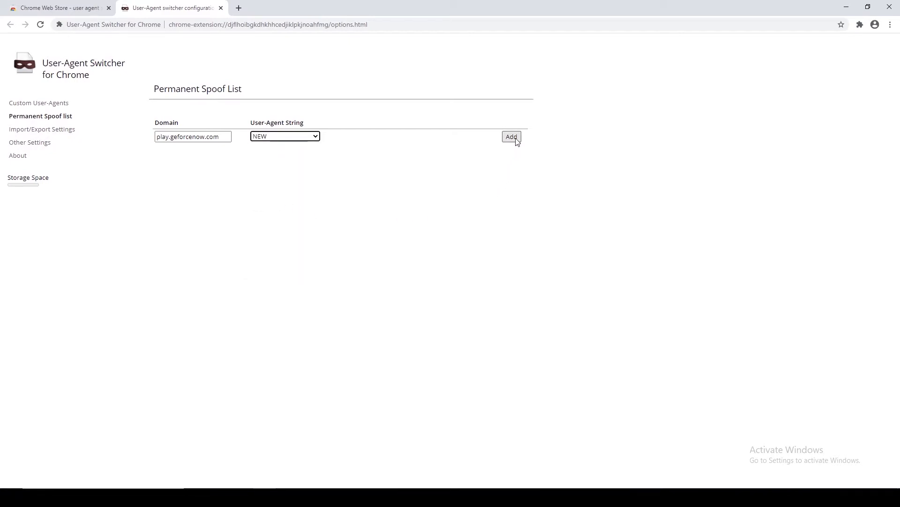
{"action": "left_click", "coordinate": [350, 8]}
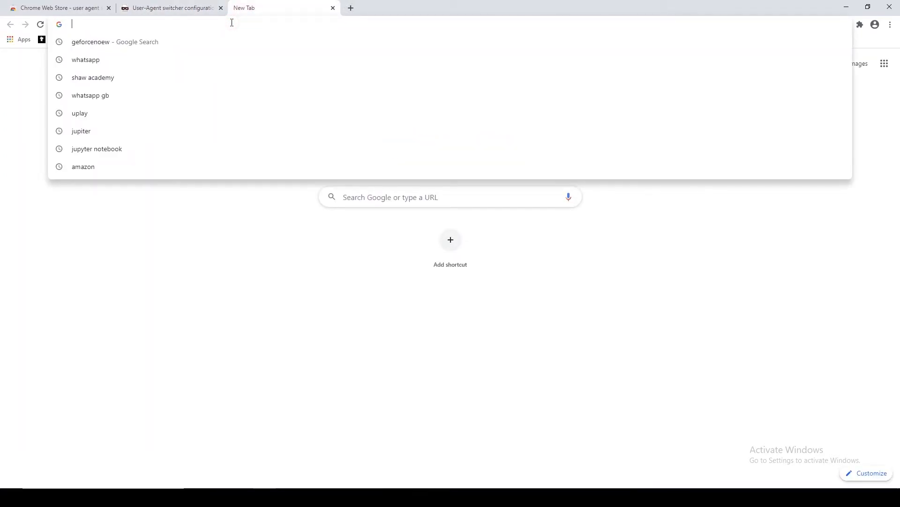
{"action": "type", "text": "https://www.nvidia.com/en-us/geforce-now/"}
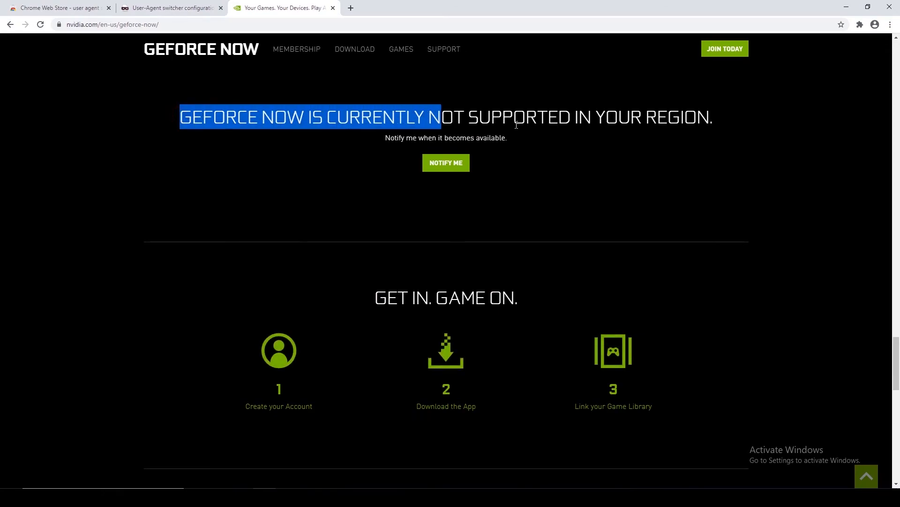
{"action": "left_click", "coordinate": [719, 119]}
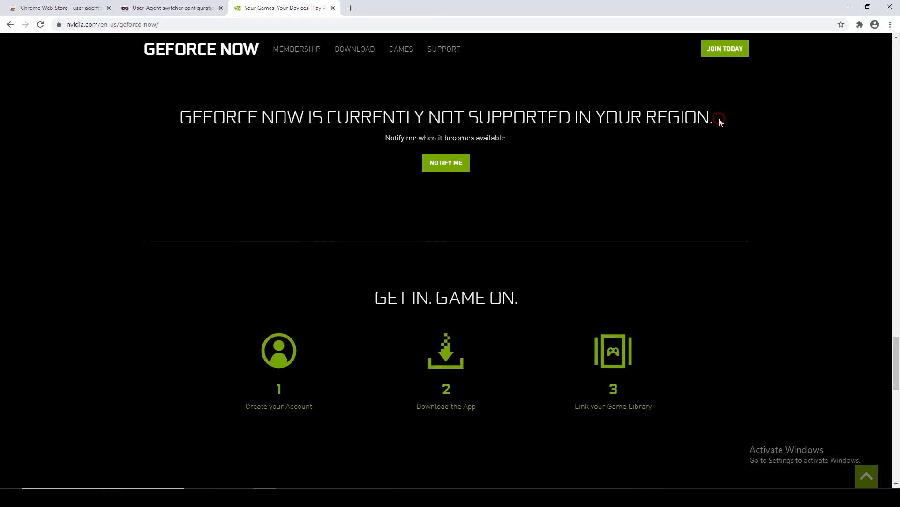
{"action": "mouse_move", "coordinate": [575, 194]}
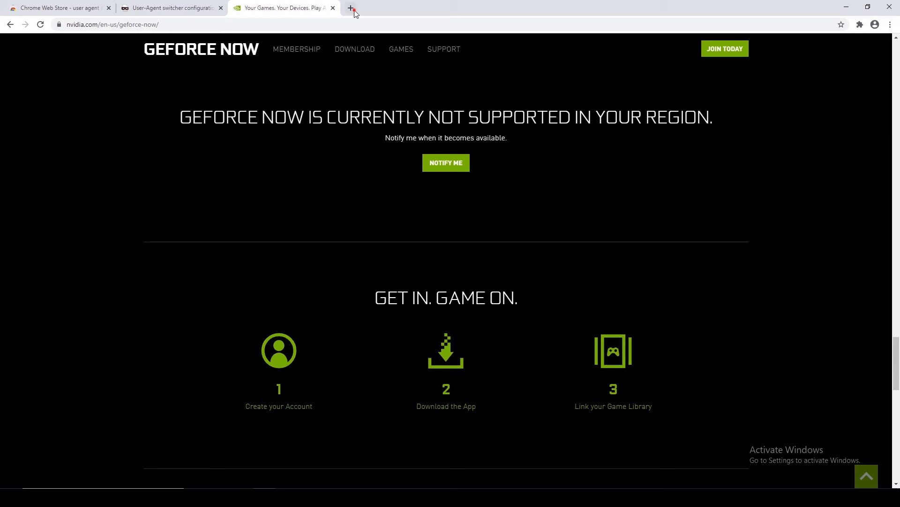
{"action": "left_click", "coordinate": [351, 8]}
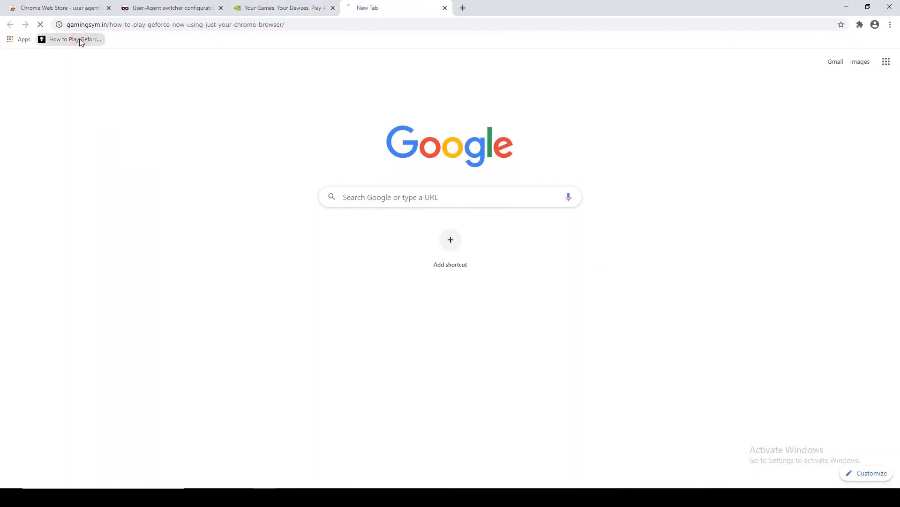